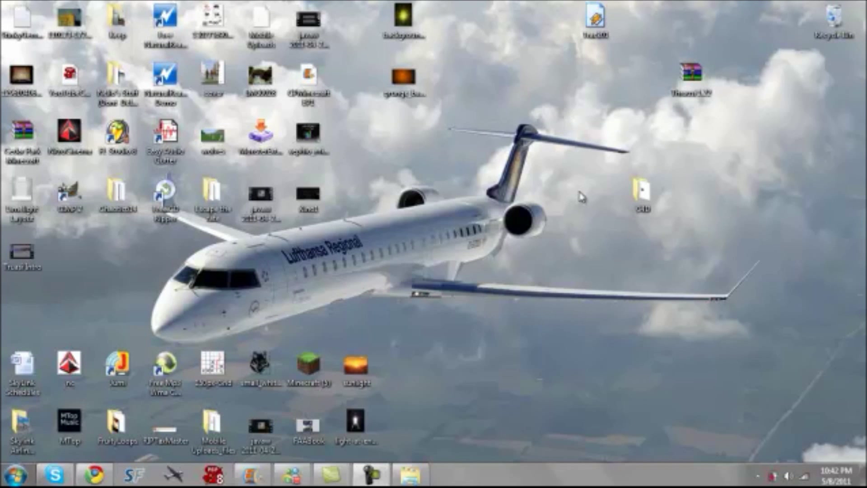
{"action": "mouse_move", "coordinate": [667, 172]}
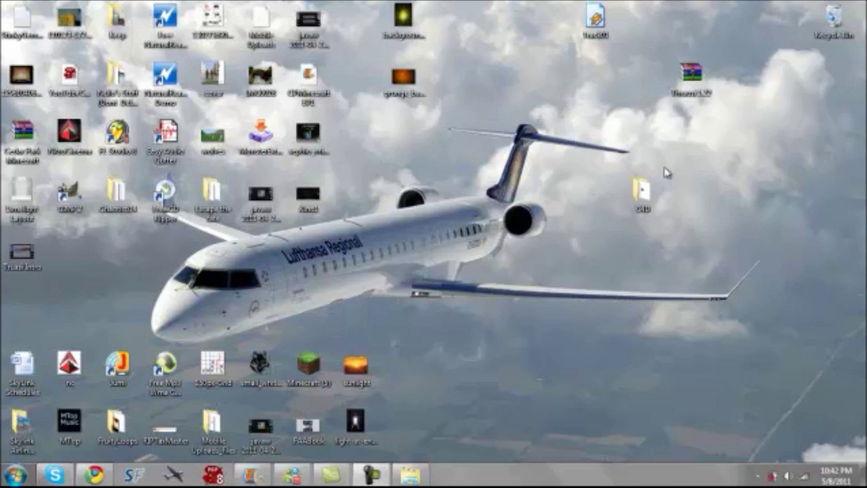
{"action": "mouse_move", "coordinate": [653, 226]}
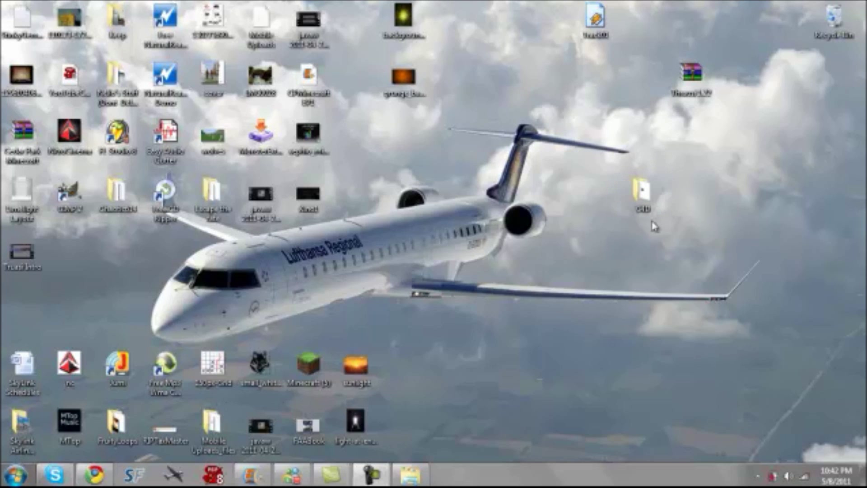
{"action": "mouse_move", "coordinate": [654, 216]}
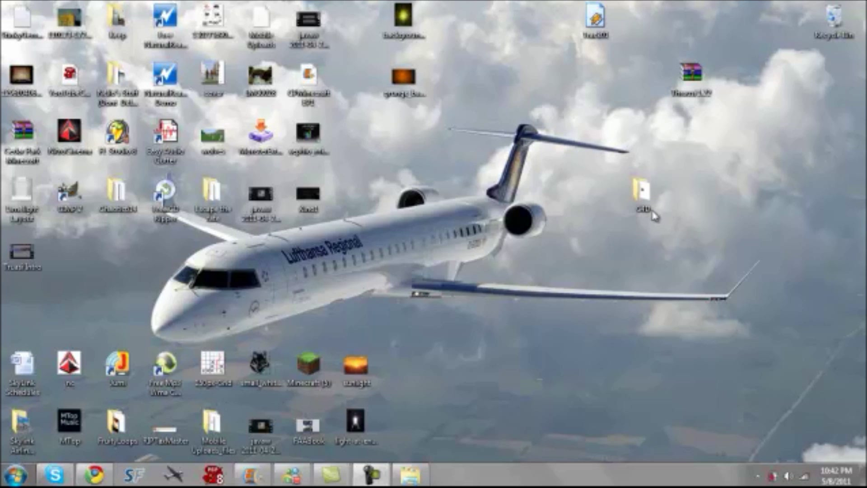
{"action": "mouse_move", "coordinate": [632, 170]}
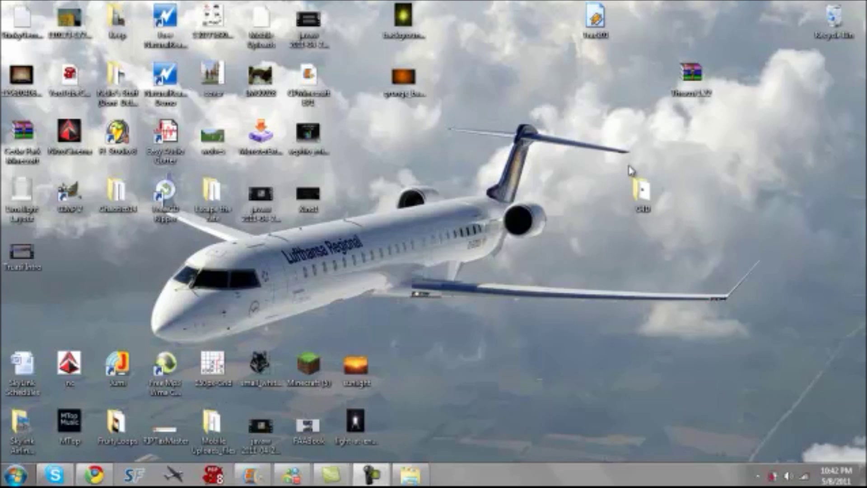
{"action": "mouse_move", "coordinate": [708, 201]}
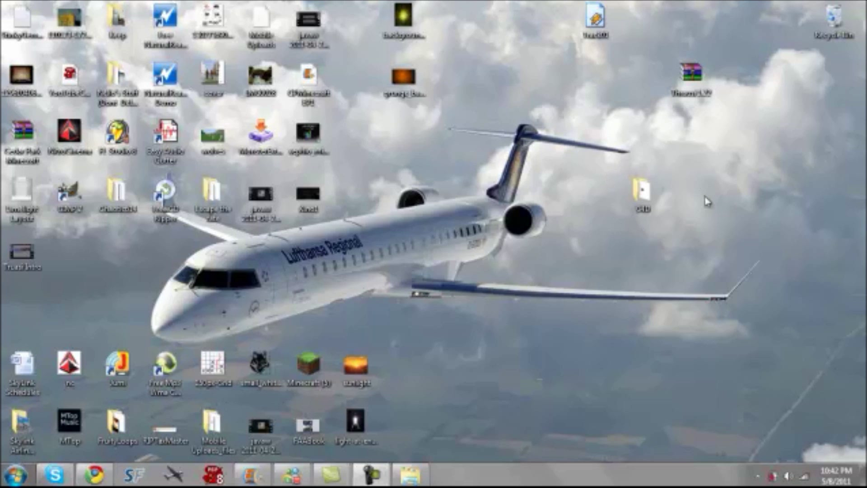
{"action": "mouse_move", "coordinate": [643, 162]}
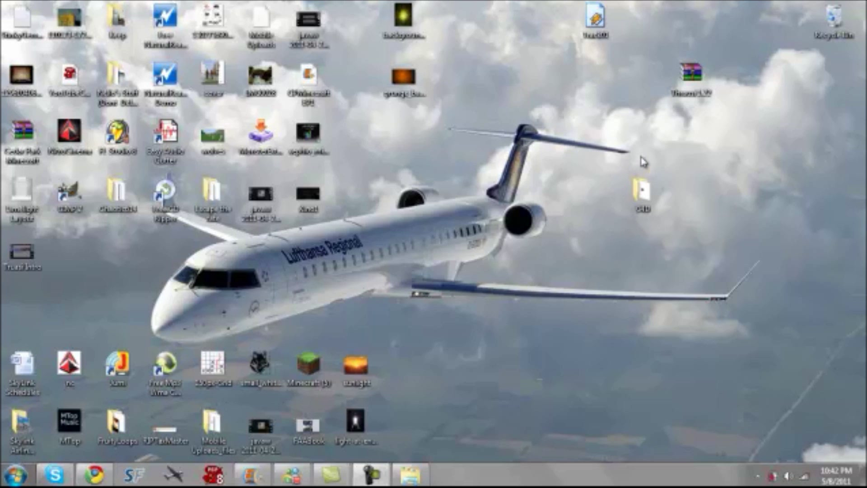
{"action": "mouse_move", "coordinate": [605, 238]}
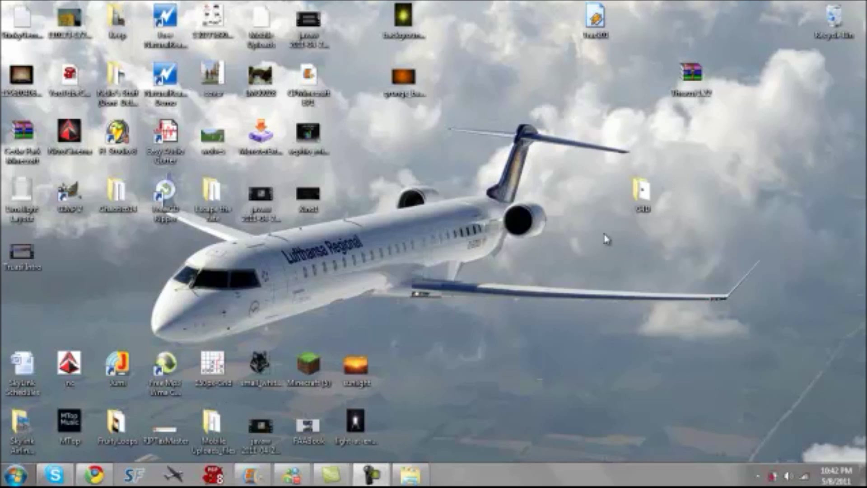
{"action": "mouse_move", "coordinate": [611, 167]}
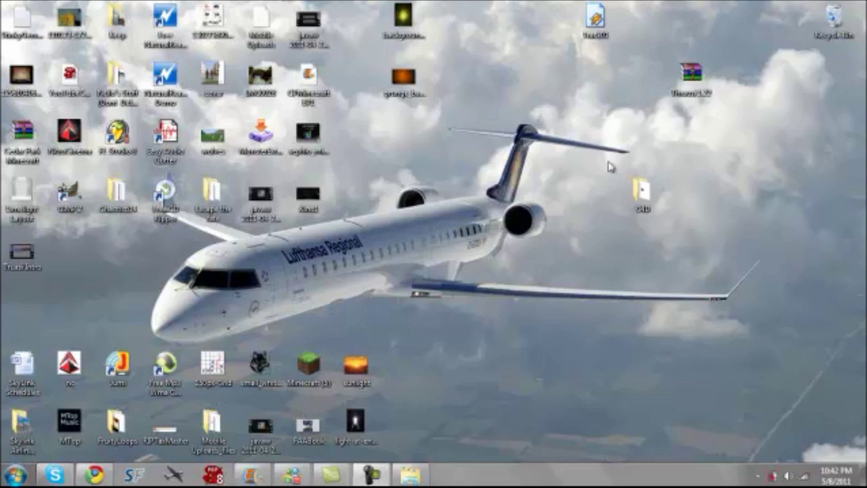
{"action": "mouse_move", "coordinate": [477, 232]}
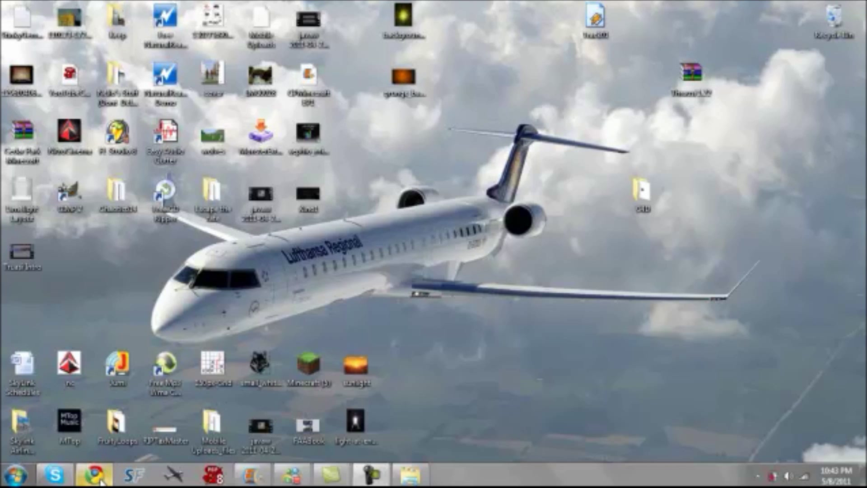
Bring up the DaFont 'bebas' results and scroll to the Bebas download
{"action": "left_click", "coordinate": [93, 474]}
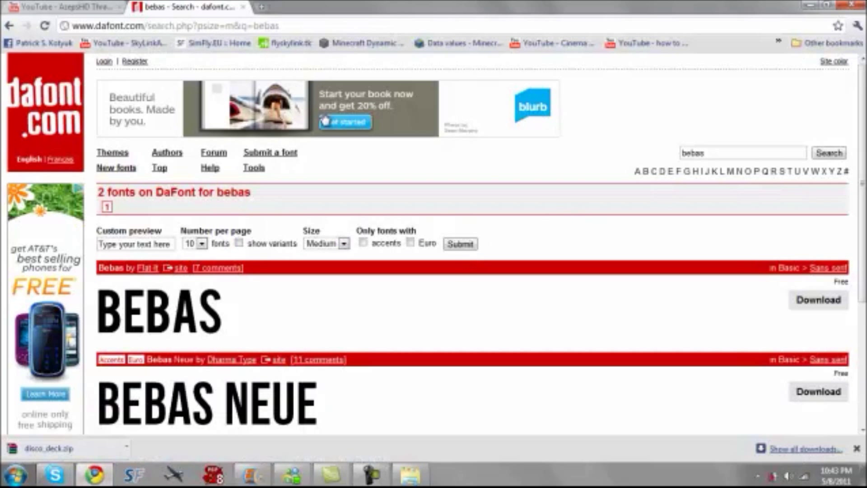
{"action": "scroll", "scroll_direction": "down", "scroll_amount": 3}
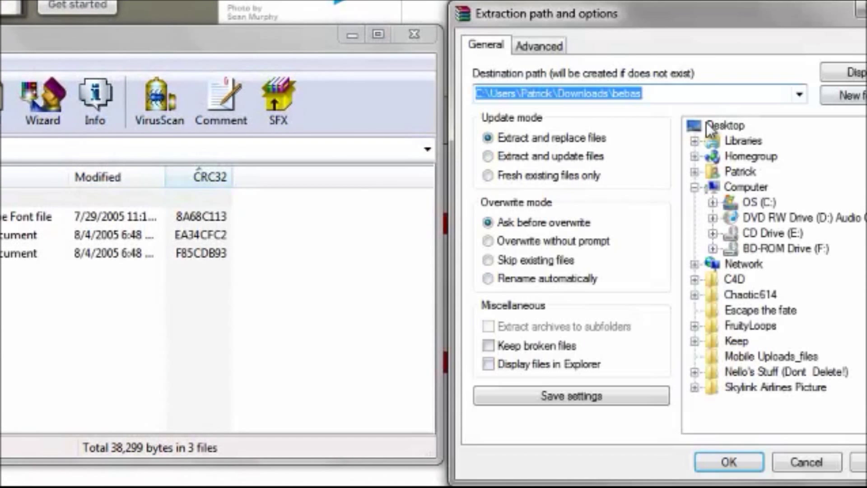
Extract the Bebas font archive to the Desktop with WinRAR
{"action": "left_click", "coordinate": [725, 125]}
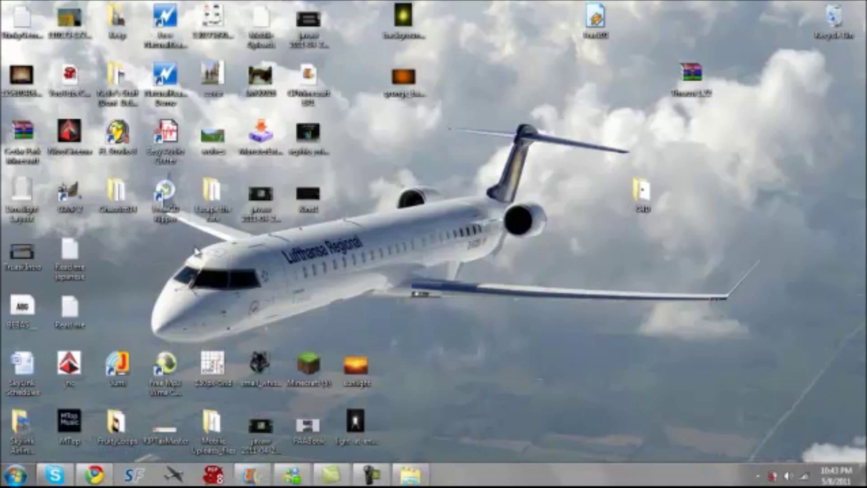
Open BEBAS_.TTF from the desktop, install the font, and close Font Viewer
{"action": "double_click", "coordinate": [21, 310]}
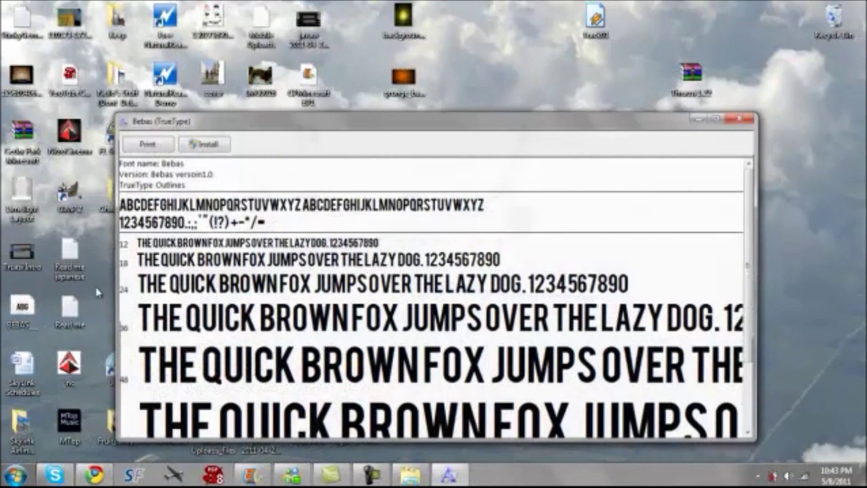
{"action": "left_click", "coordinate": [743, 119]}
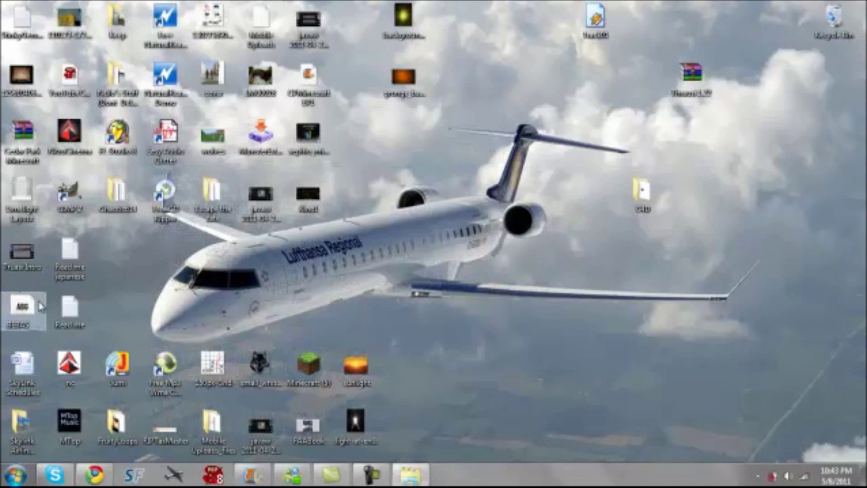
{"action": "left_click_drag", "start_coordinate": [22, 305], "coordinate": [465, 226]}
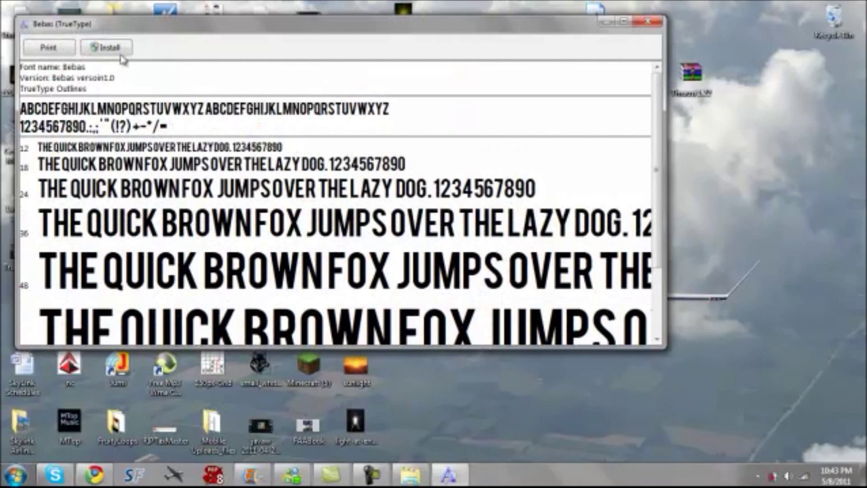
{"action": "left_click", "coordinate": [106, 47]}
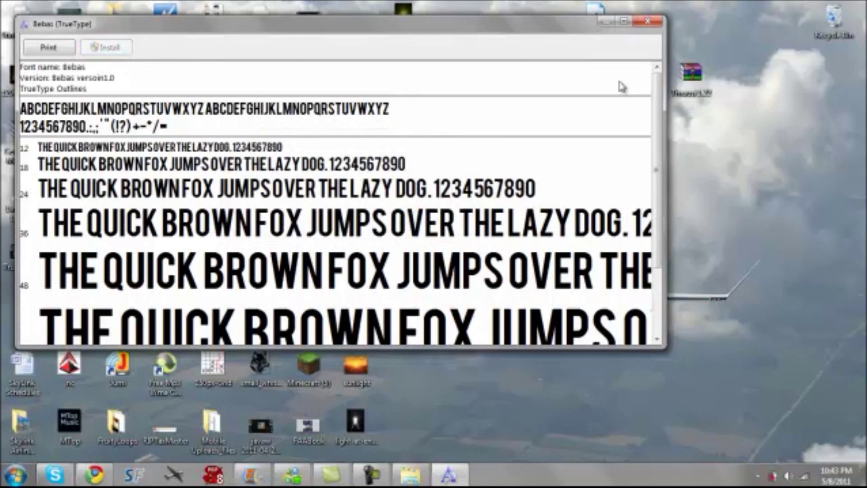
{"action": "left_click", "coordinate": [648, 21]}
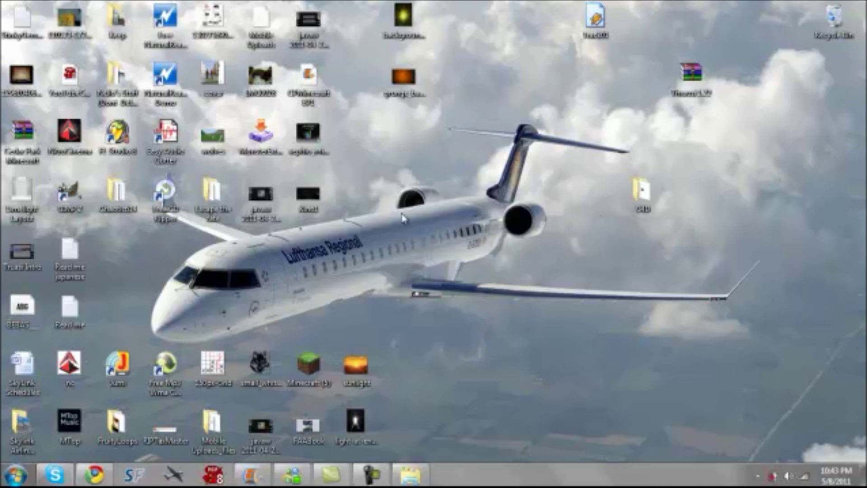
{"action": "mouse_move", "coordinate": [358, 266]}
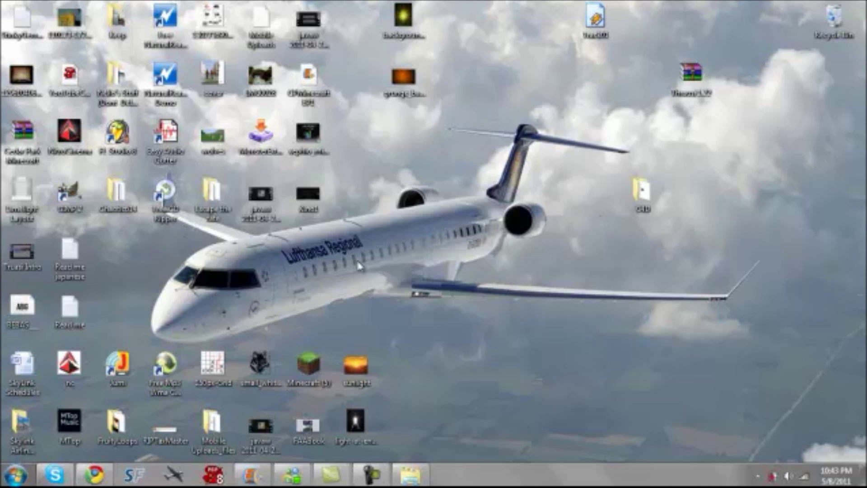
{"action": "mouse_move", "coordinate": [627, 227]}
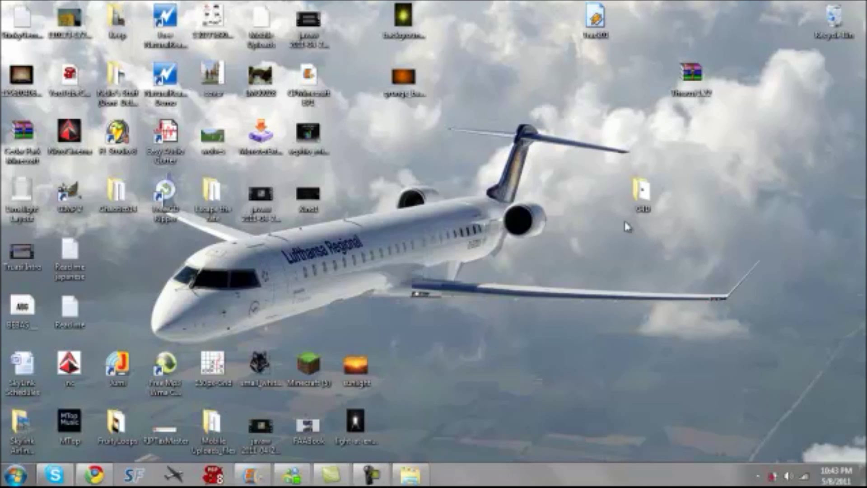
{"action": "mouse_move", "coordinate": [721, 206]}
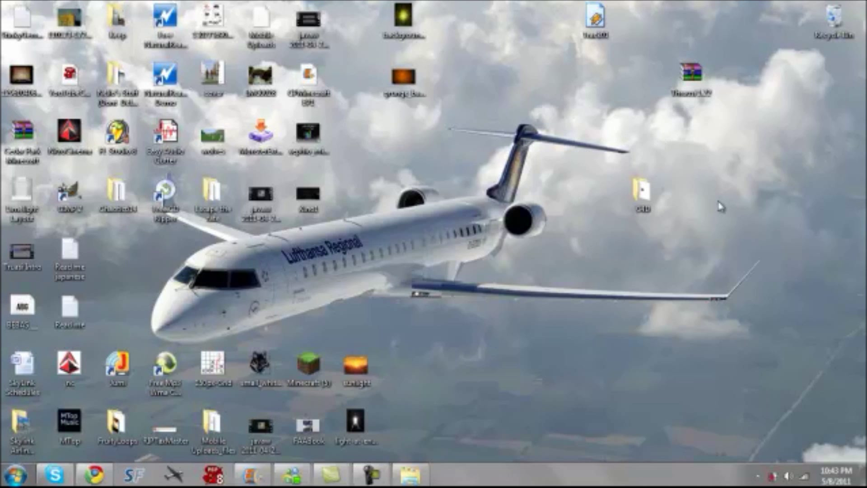
{"action": "mouse_move", "coordinate": [596, 109]}
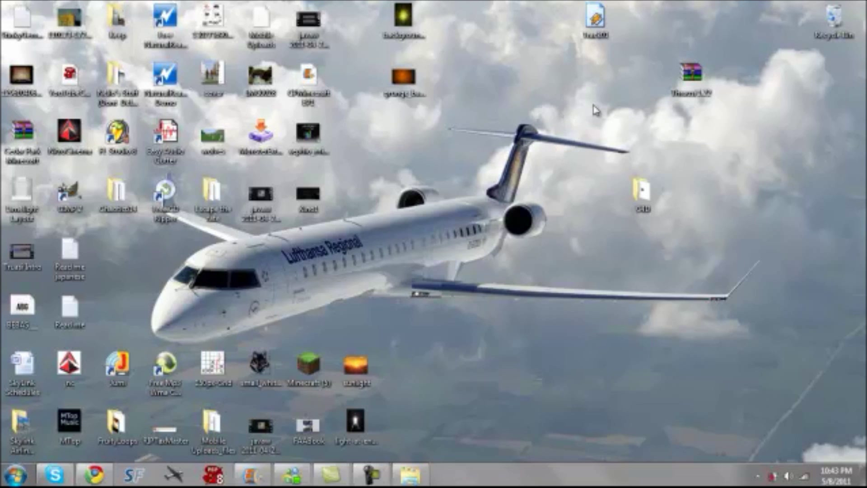
{"action": "mouse_move", "coordinate": [602, 268]}
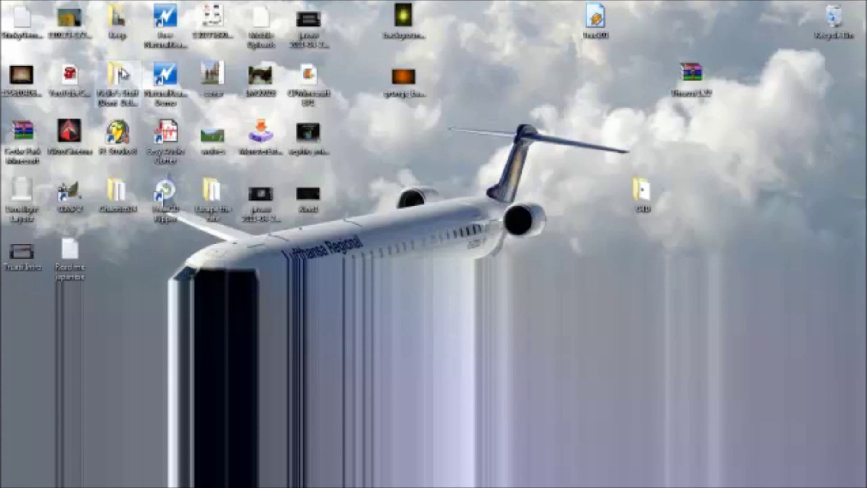
Open and close the personal stuff folder, then open the desktop C4D folder
{"action": "left_click", "coordinate": [116, 83]}
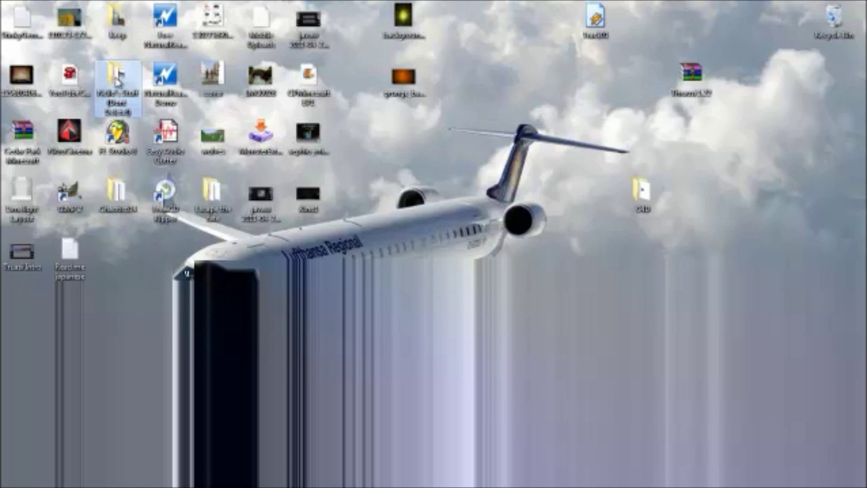
{"action": "double_click", "coordinate": [117, 85]}
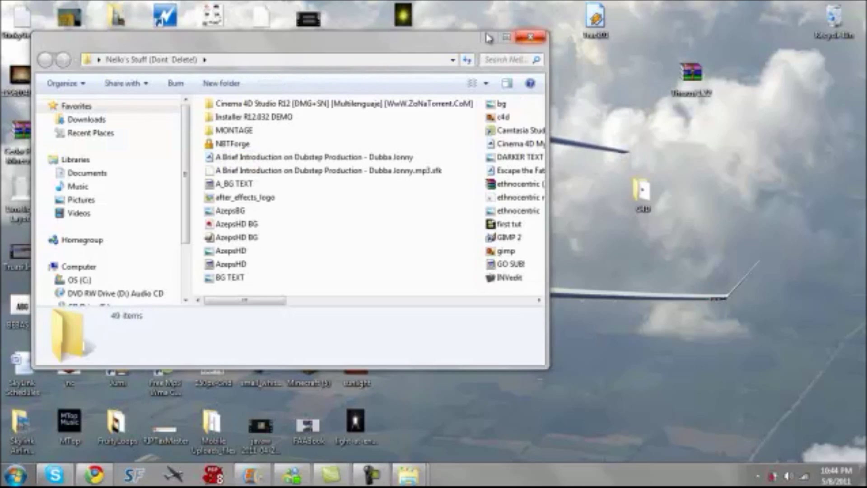
{"action": "left_click", "coordinate": [506, 37]}
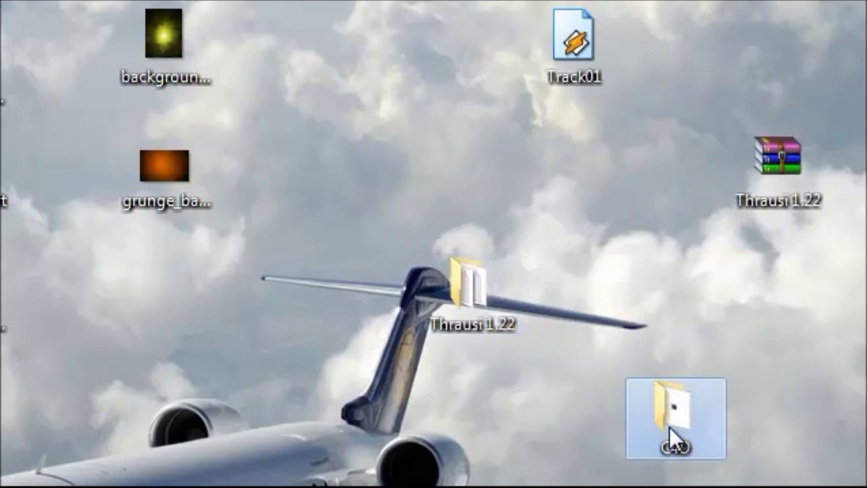
{"action": "double_click", "coordinate": [673, 419]}
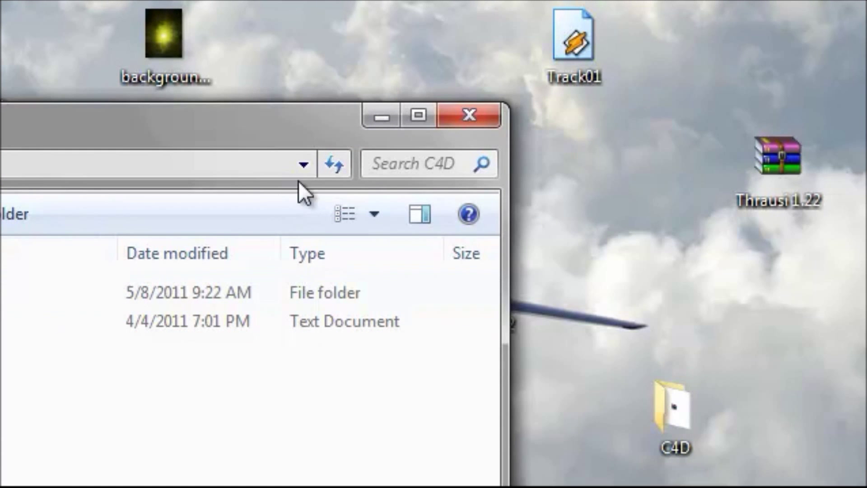
Browse C:\Program Files\MAXON\CINEMA 4D R12\plugins and right-click the Thrausi 1.22 R12 folder
{"action": "left_click", "coordinate": [469, 116]}
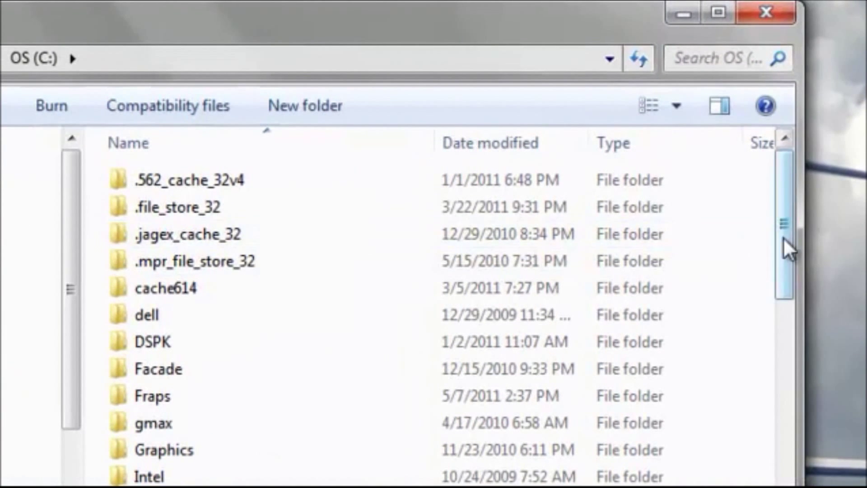
{"action": "scroll", "scroll_direction": "down", "scroll_amount": 3}
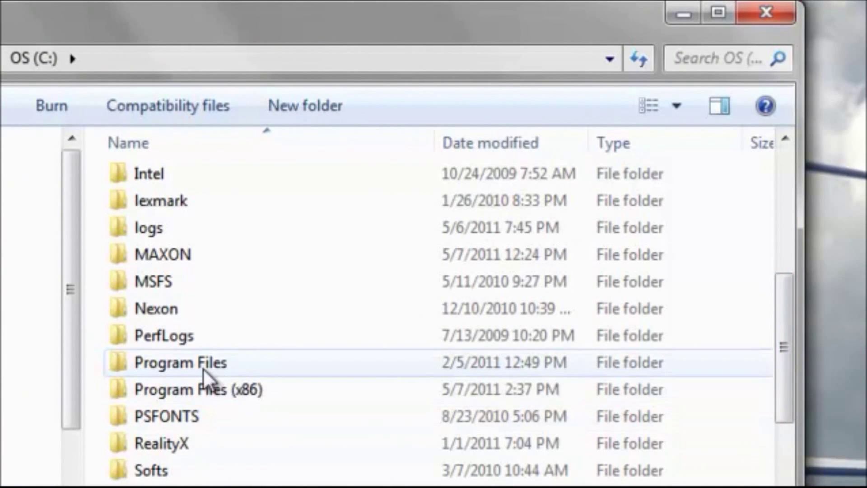
{"action": "double_click", "coordinate": [179, 362]}
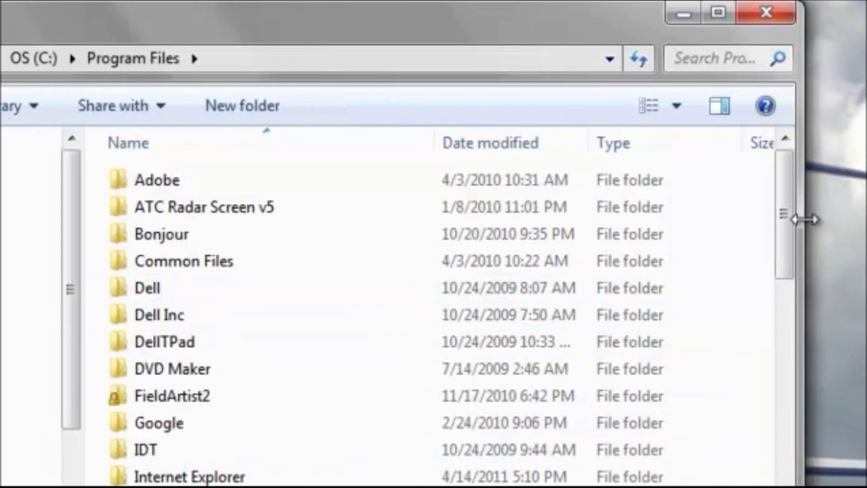
{"action": "scroll", "scroll_direction": "down", "scroll_amount": 3}
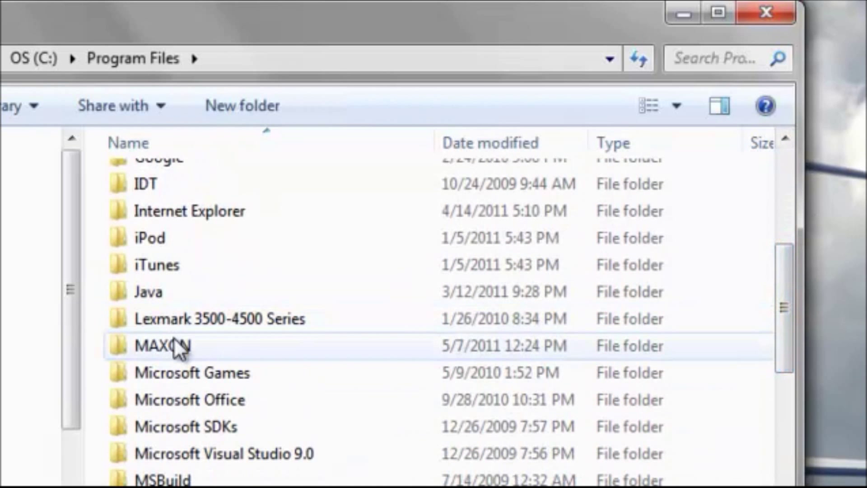
{"action": "double_click", "coordinate": [161, 345]}
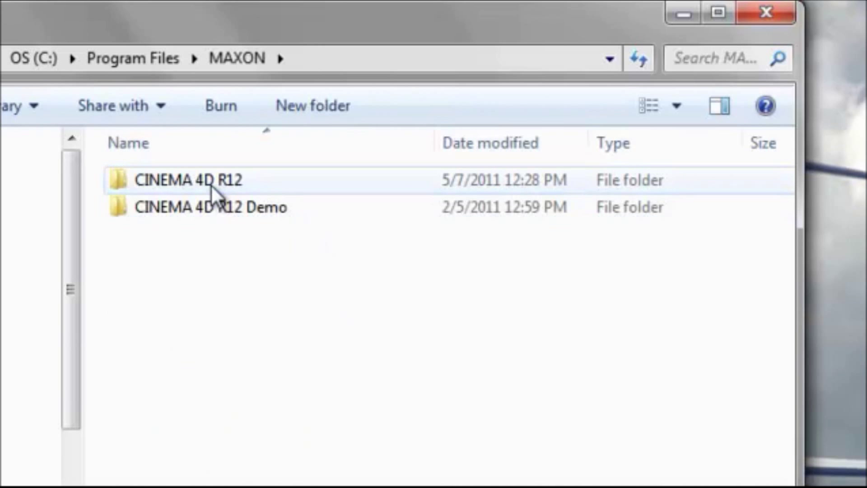
{"action": "double_click", "coordinate": [188, 179]}
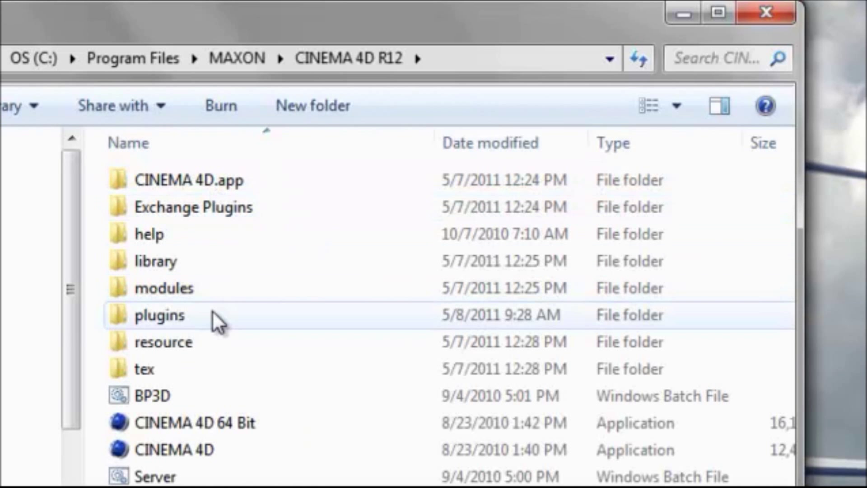
{"action": "double_click", "coordinate": [158, 314]}
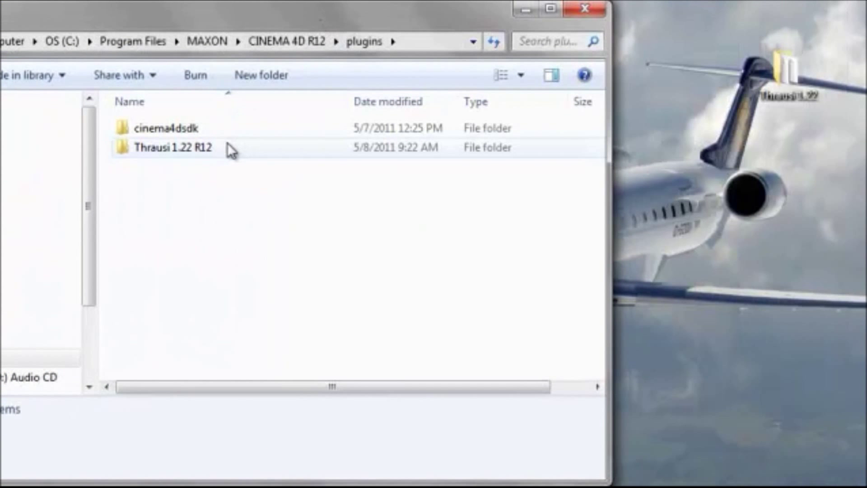
{"action": "left_click", "coordinate": [173, 147]}
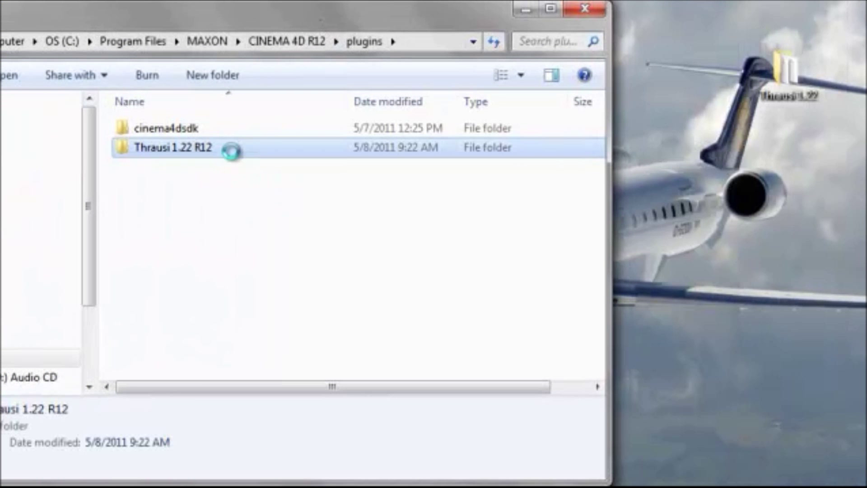
{"action": "right_click", "coordinate": [173, 147]}
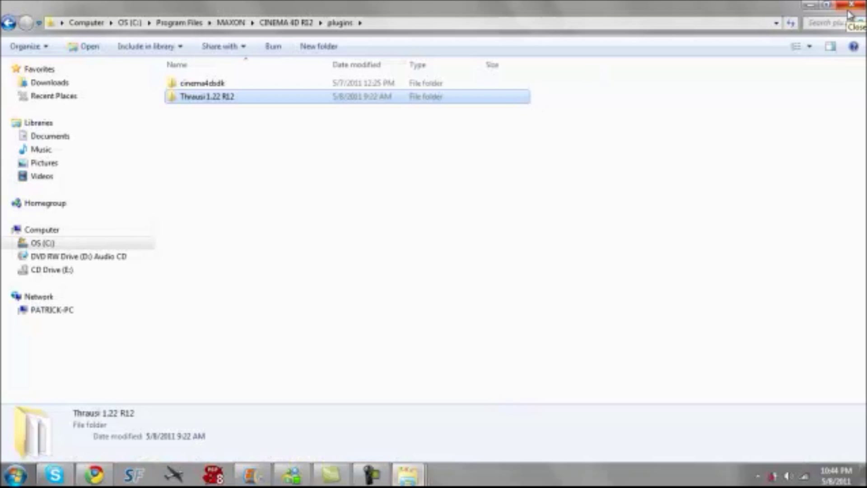
Close the plugins window and browse desktop C4D > C4D > CINEMA 4D R12
{"action": "left_click", "coordinate": [851, 6]}
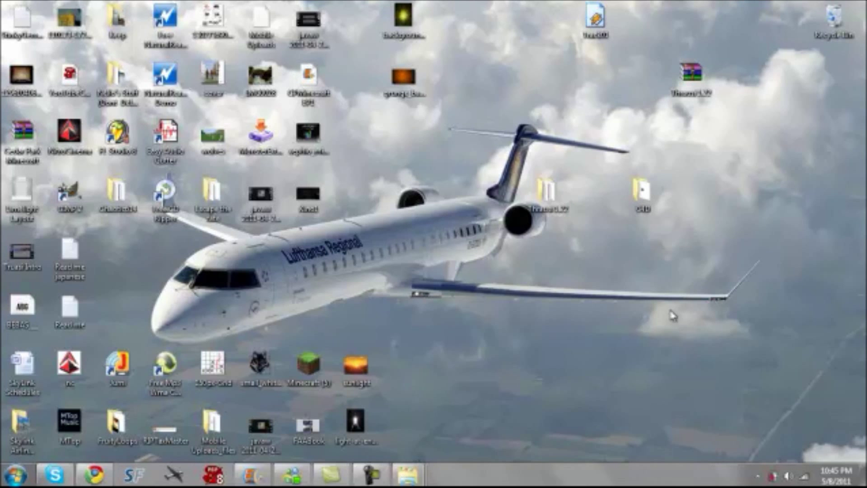
{"action": "double_click", "coordinate": [642, 191]}
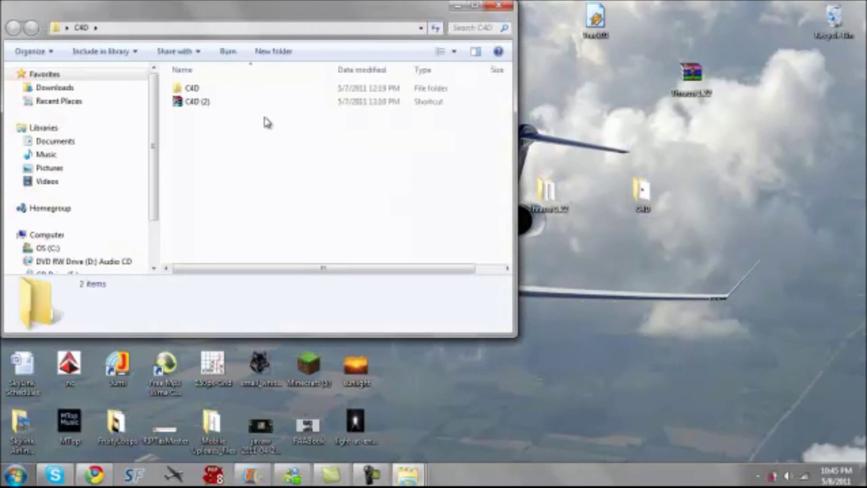
{"action": "double_click", "coordinate": [192, 88]}
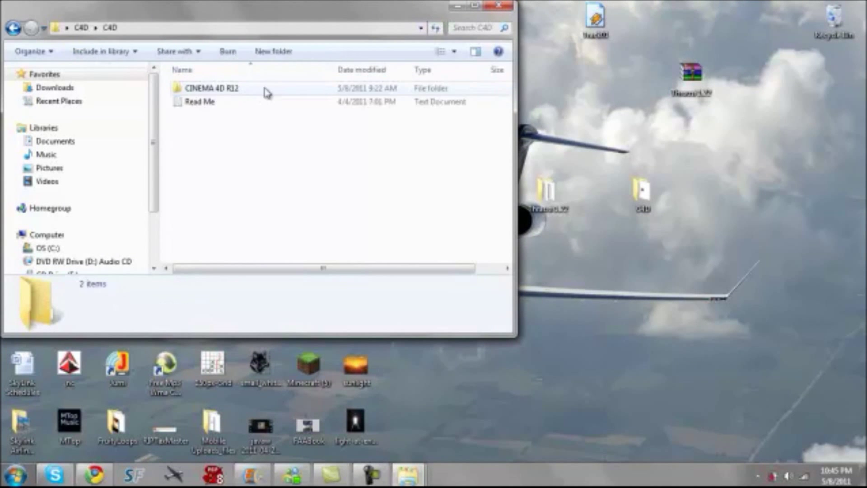
{"action": "double_click", "coordinate": [212, 88]}
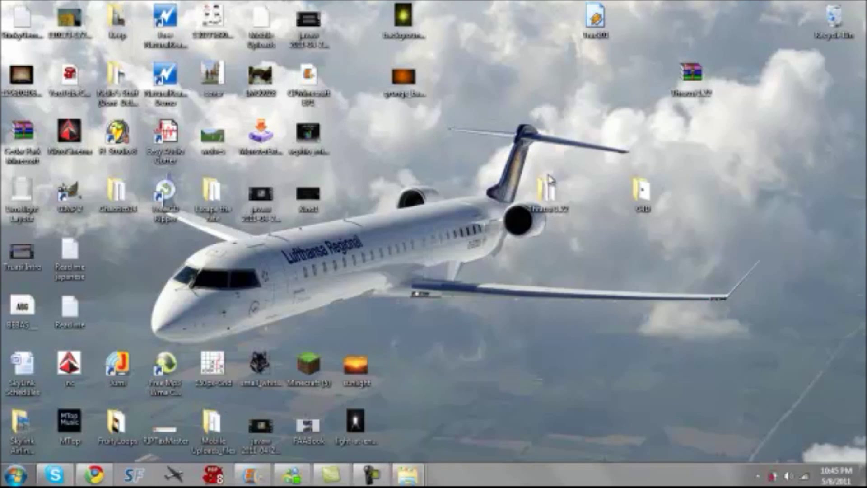
{"action": "mouse_move", "coordinate": [492, 125]}
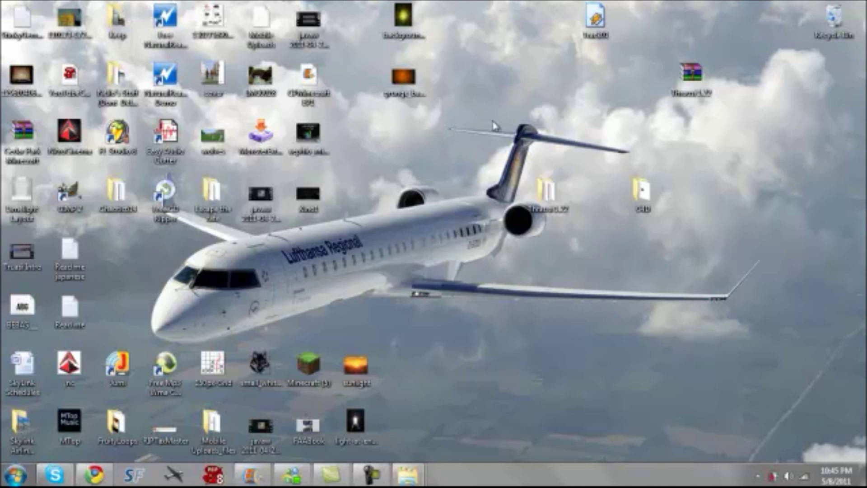
{"action": "mouse_move", "coordinate": [517, 126]}
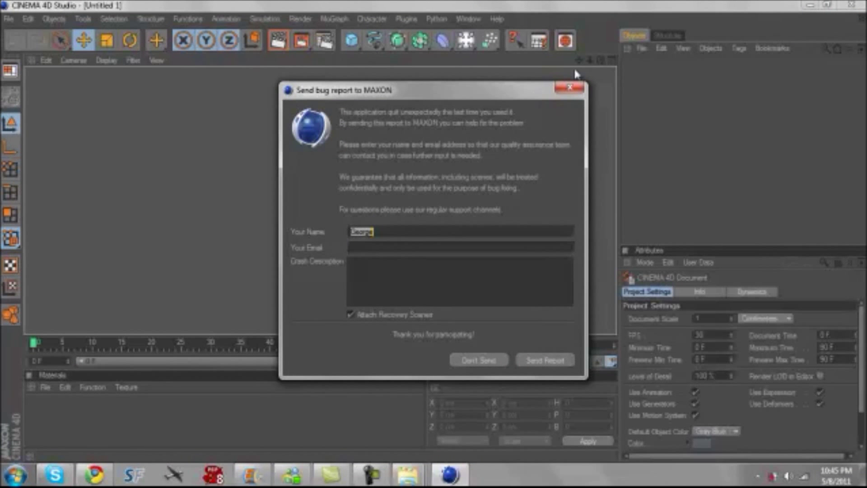
Skip the crash report, check Thrausi under Plugins, and open the Python user Script Folder
{"action": "left_click", "coordinate": [477, 359]}
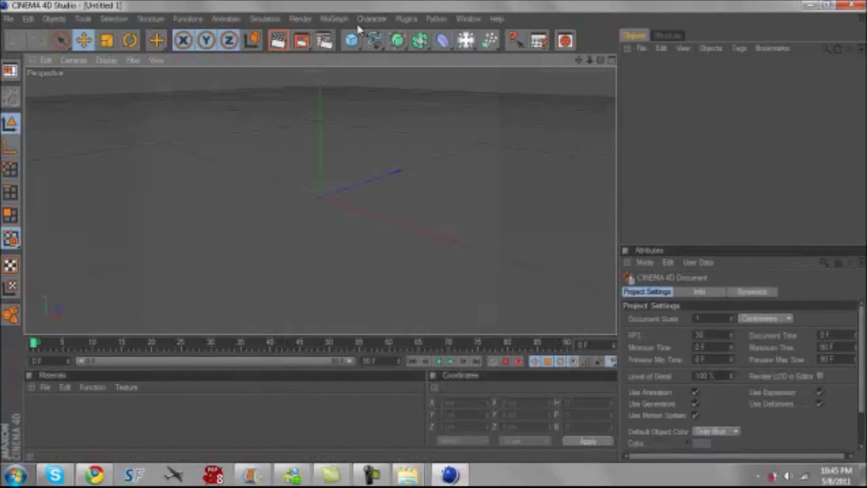
{"action": "mouse_move", "coordinate": [442, 27]}
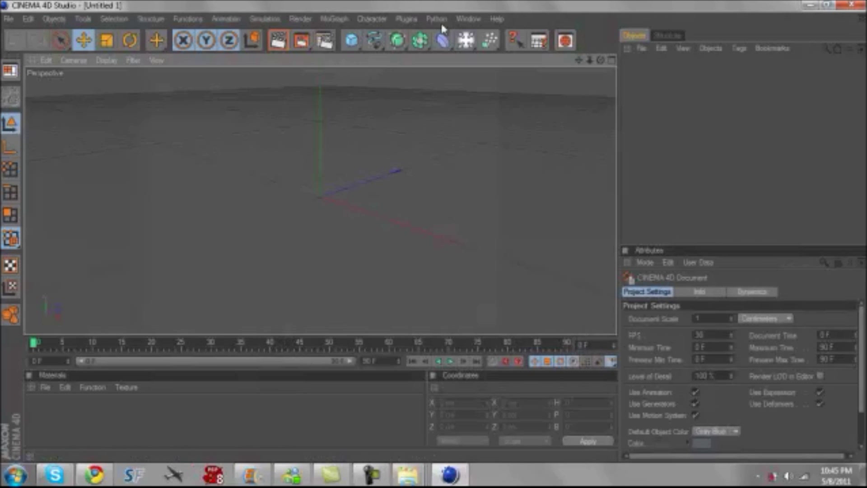
{"action": "left_click", "coordinate": [406, 18]}
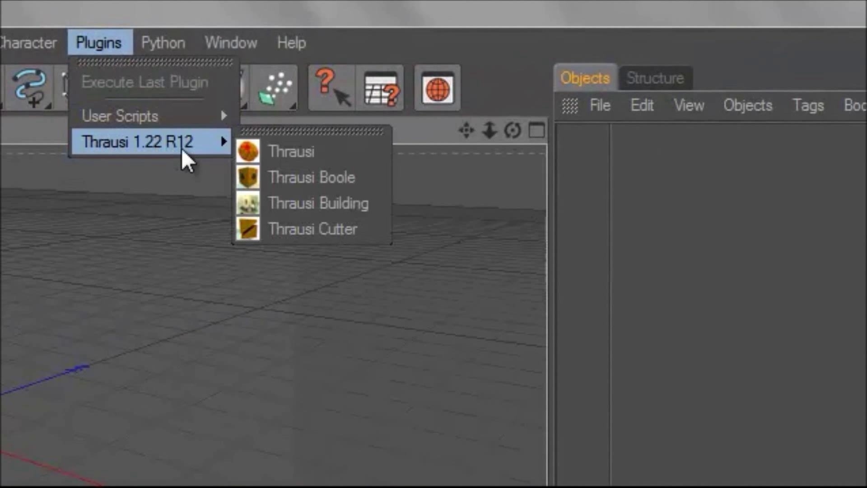
{"action": "left_click", "coordinate": [163, 42]}
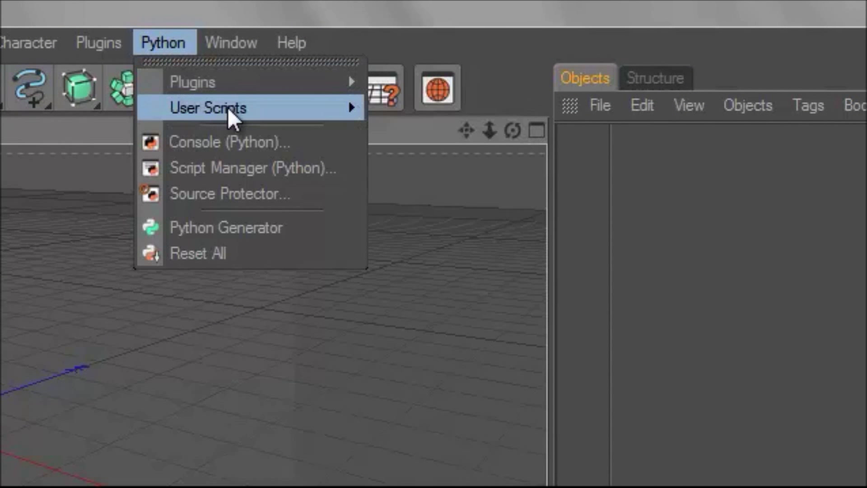
{"action": "mouse_move", "coordinate": [208, 108]}
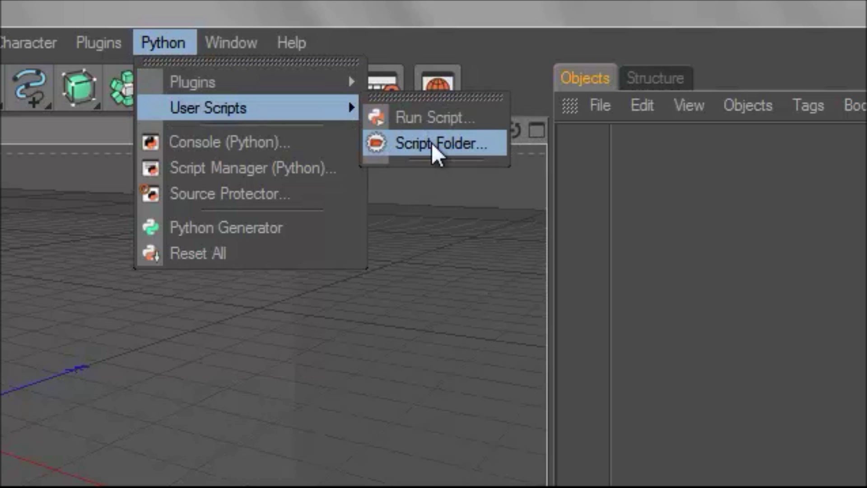
{"action": "left_click", "coordinate": [439, 143]}
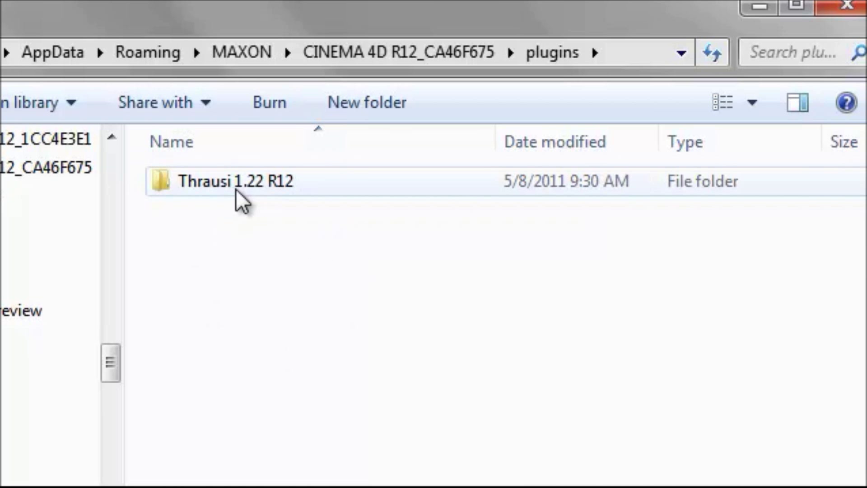
Look inside the AppData Thrausi 1.22 R12 folder, then close that window
{"action": "double_click", "coordinate": [234, 181]}
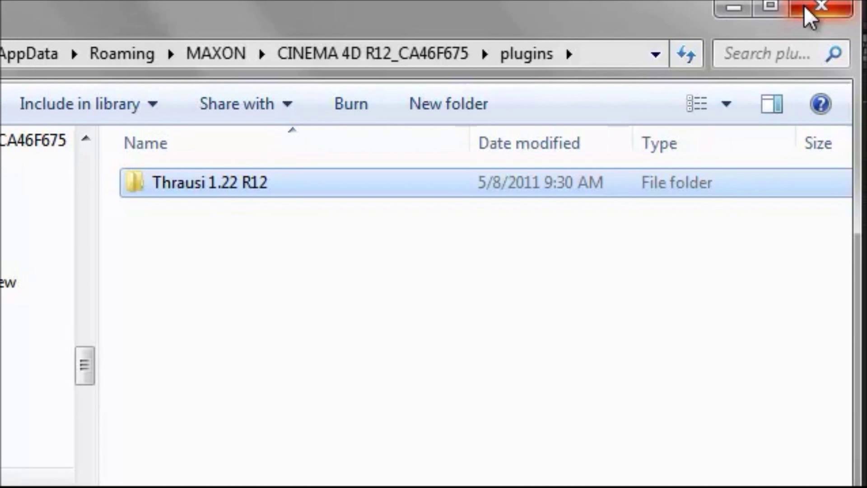
{"action": "left_click", "coordinate": [822, 8]}
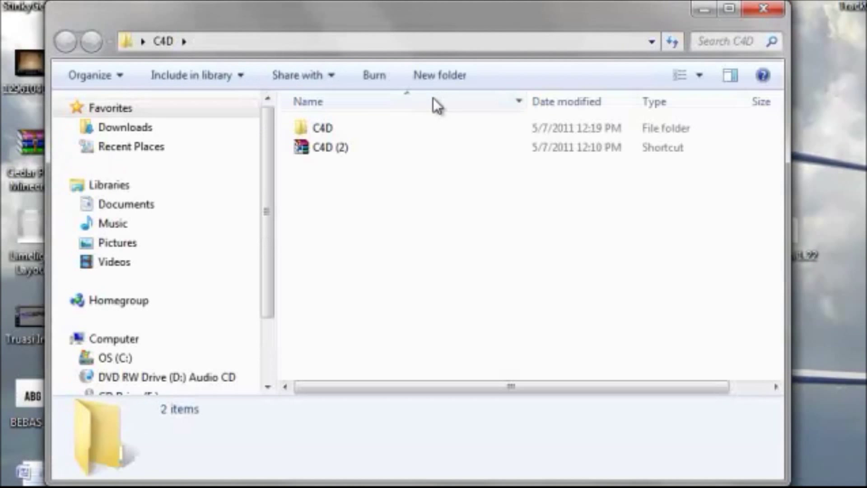
Open the inner C4D folder and CINEMA 4D R12 to relaunch Cinema 4D
{"action": "double_click", "coordinate": [322, 127]}
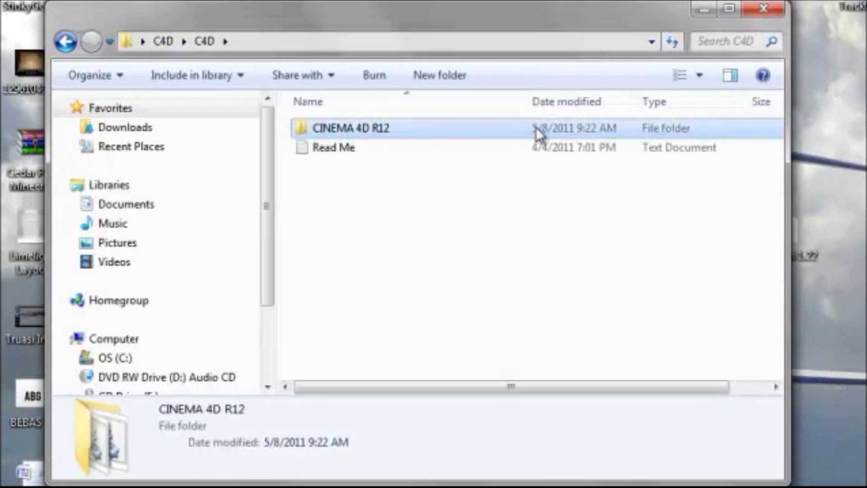
{"action": "double_click", "coordinate": [352, 128]}
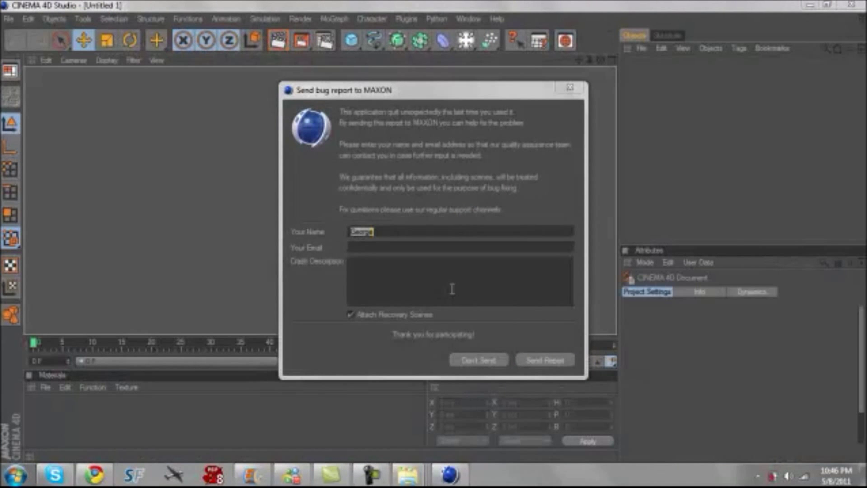
Dismiss the crash report, add a MoText object, and enter 'Azeps Tutorial'
{"action": "left_click", "coordinate": [477, 360]}
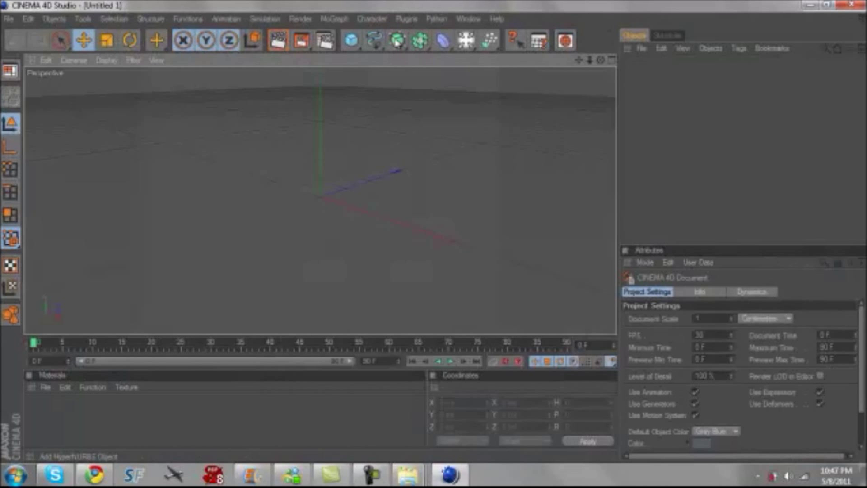
{"action": "left_click", "coordinate": [396, 40]}
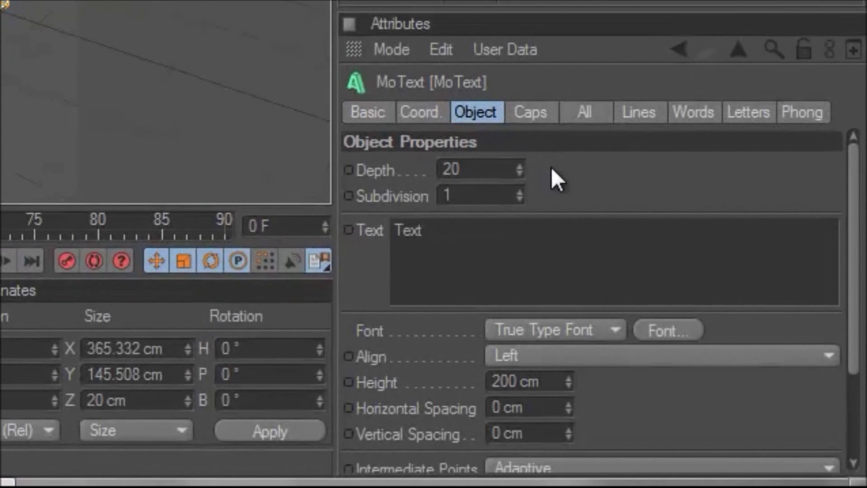
{"action": "type", "text": "A"}
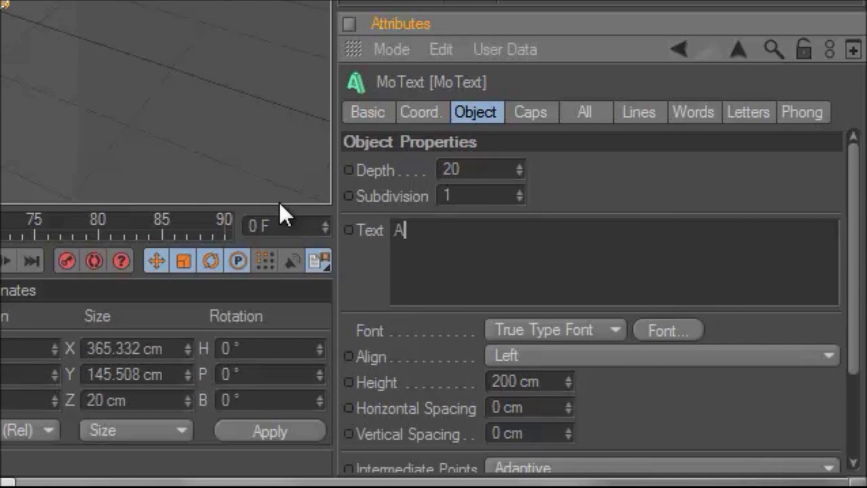
{"action": "type", "text": "zeps Tu"}
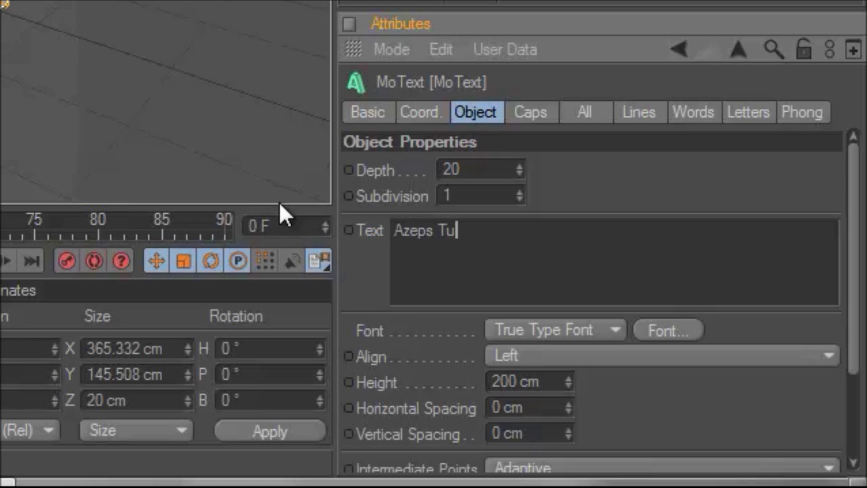
{"action": "type", "text": "torial"}
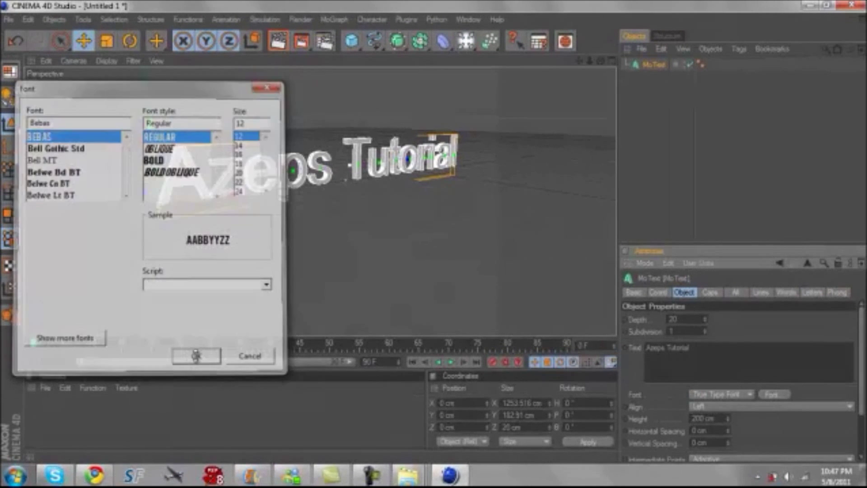
Apply the Bebas font to the MoText, then switch it to the Bold style
{"action": "left_click", "coordinate": [195, 355]}
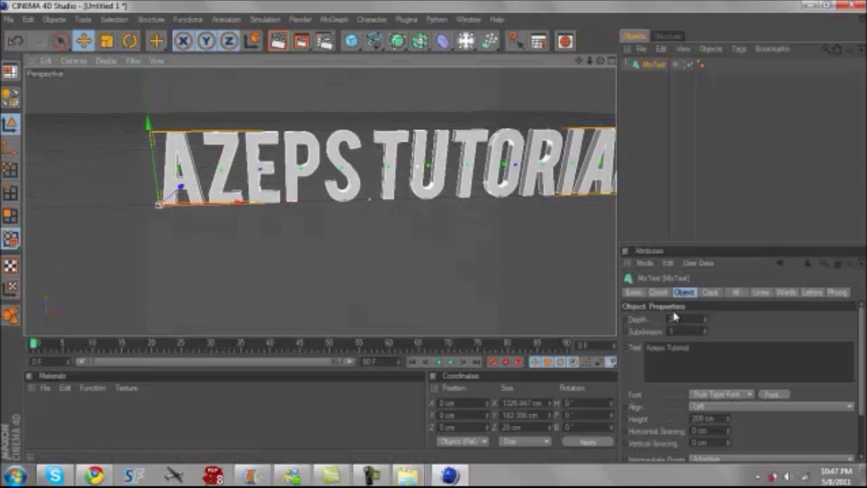
{"action": "left_click", "coordinate": [773, 395]}
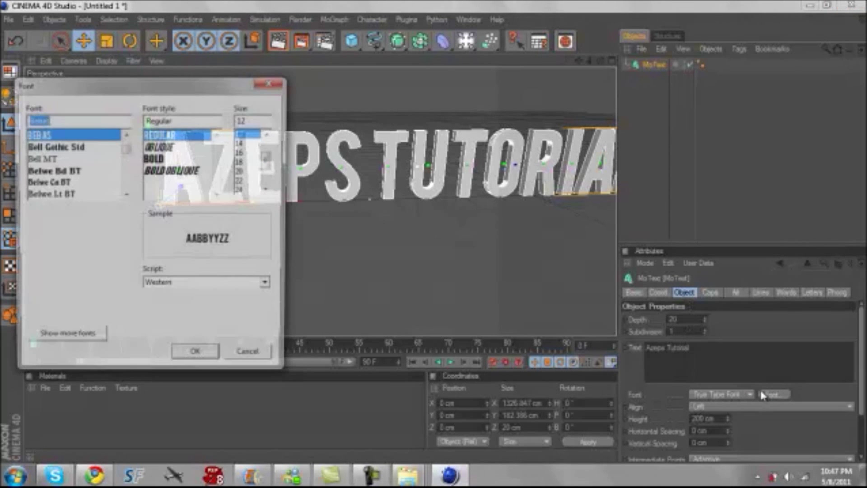
{"action": "left_click", "coordinate": [170, 171]}
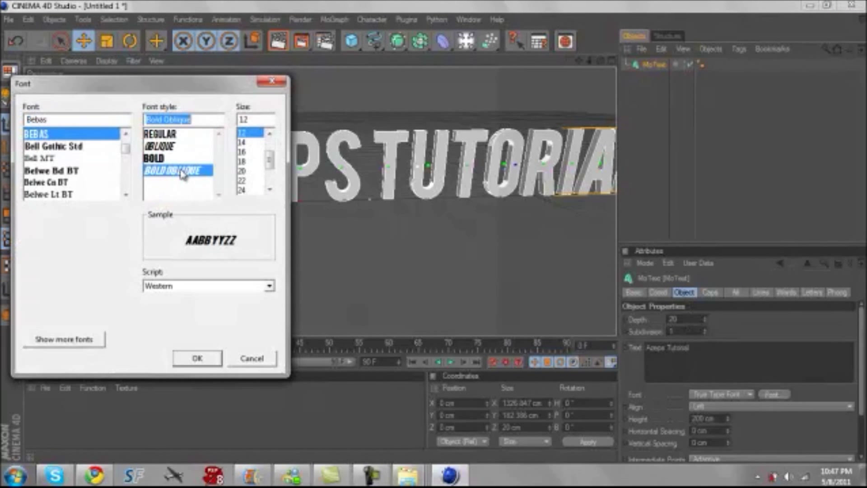
{"action": "left_click", "coordinate": [156, 158]}
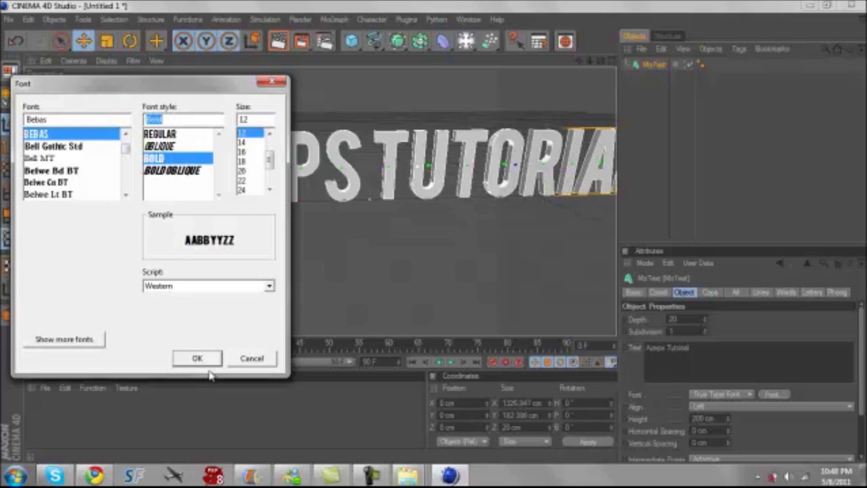
{"action": "left_click", "coordinate": [197, 359]}
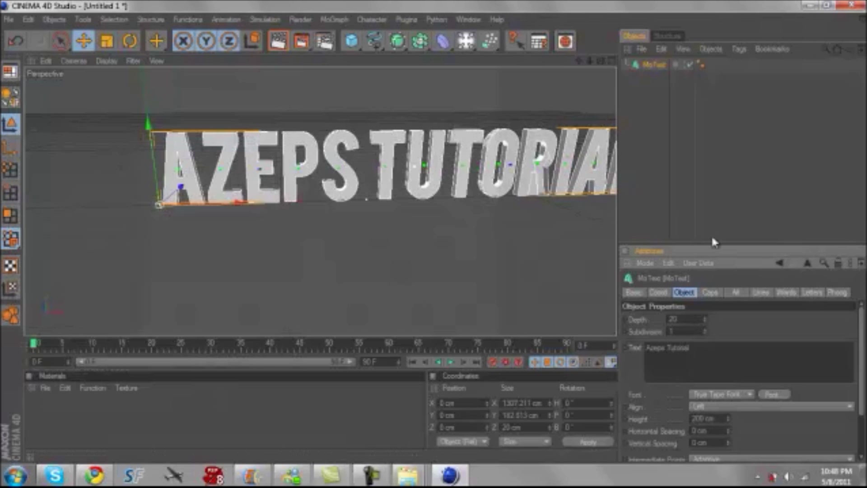
{"action": "left_click", "coordinate": [727, 419]}
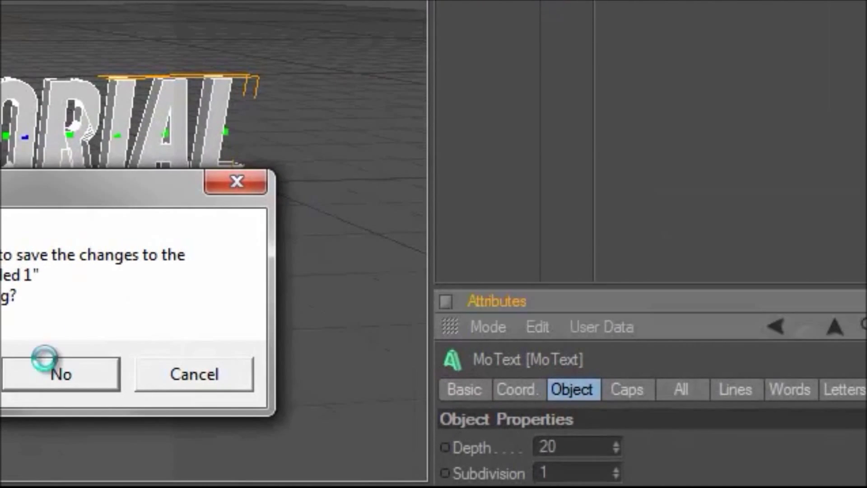
Quit Cinema 4D, declining to save Untitled 1, returning to the desktop
{"action": "left_click", "coordinate": [61, 374]}
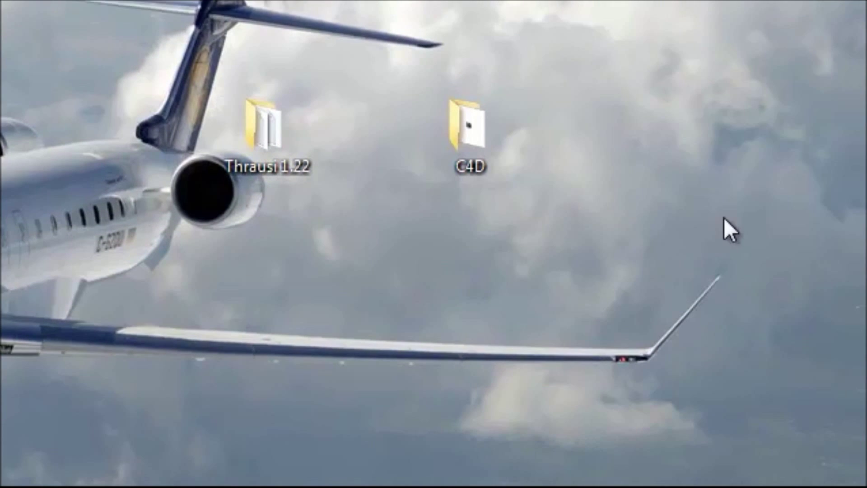